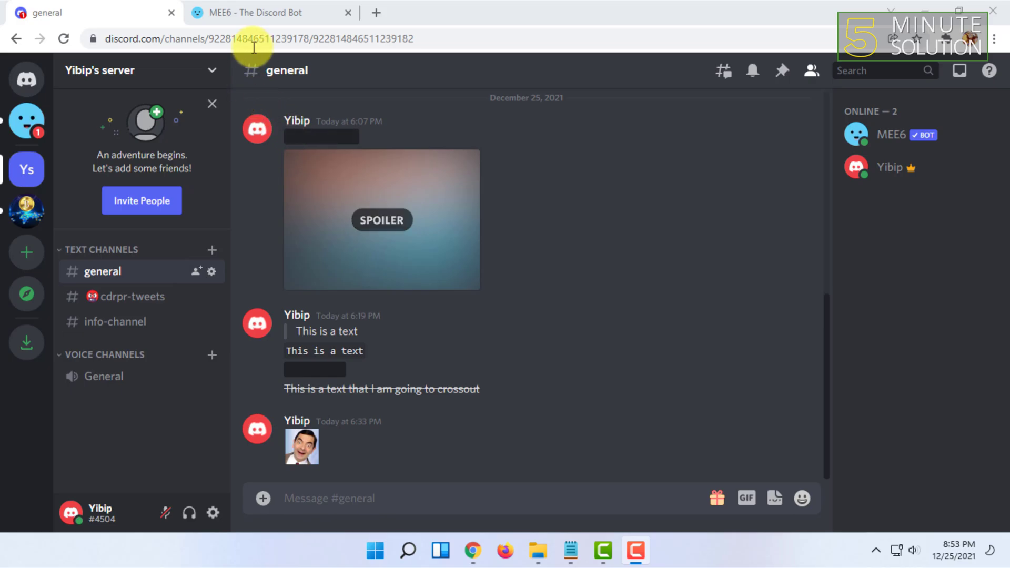
{"action": "left_click", "coordinate": [267, 12]}
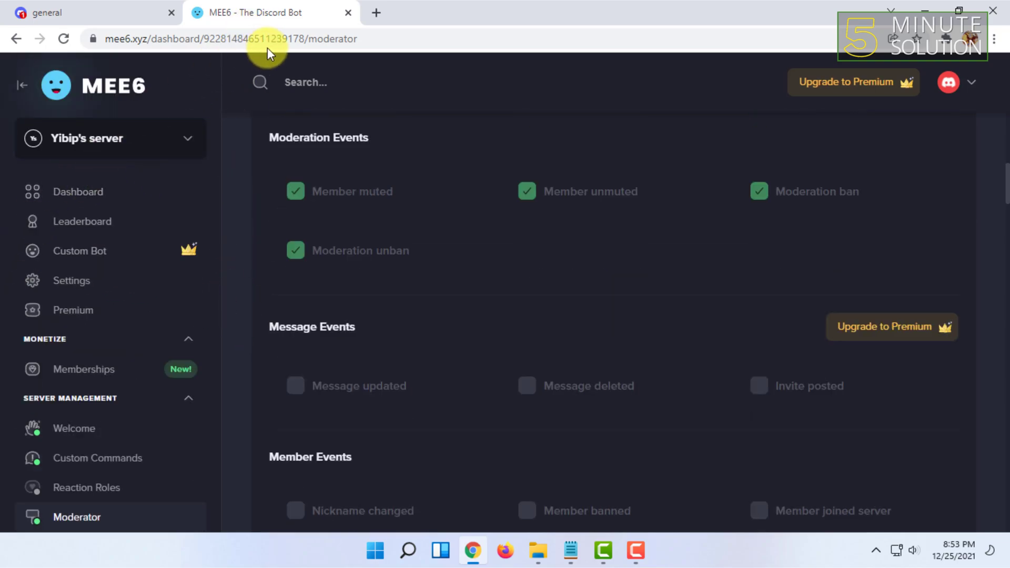
{"action": "mouse_move", "coordinate": [146, 75]}
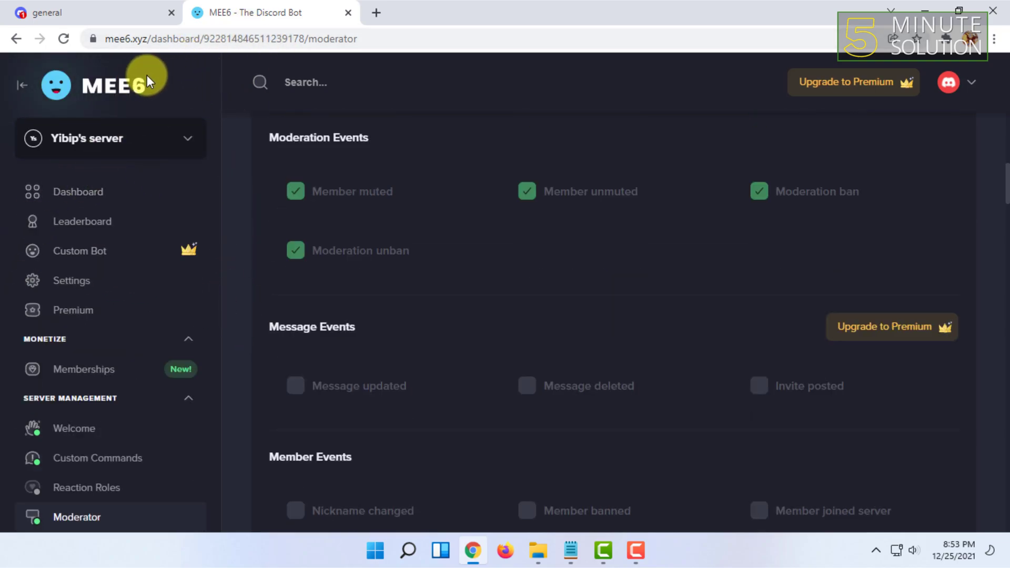
{"action": "mouse_move", "coordinate": [87, 100]}
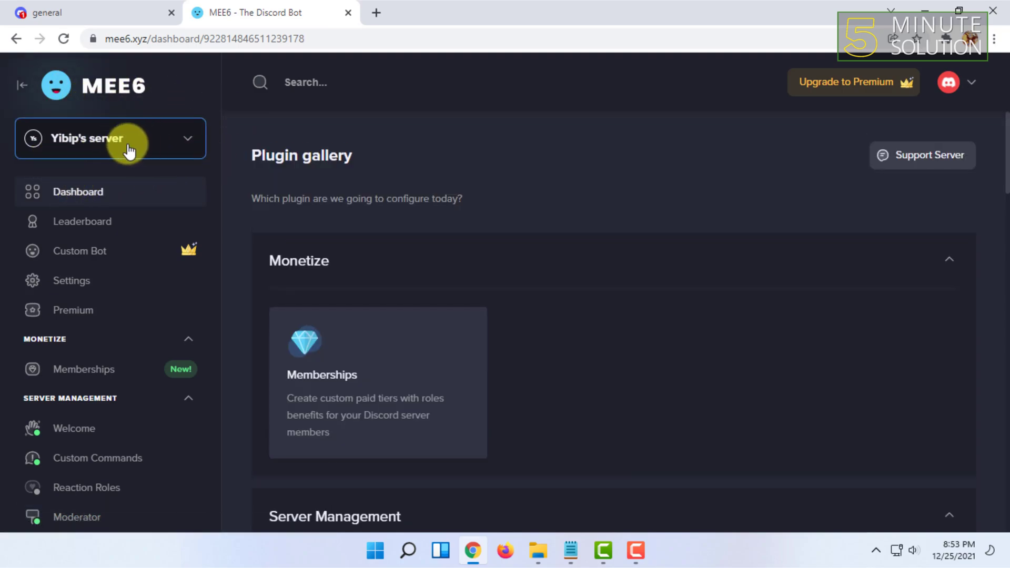
{"action": "left_click", "coordinate": [947, 82]}
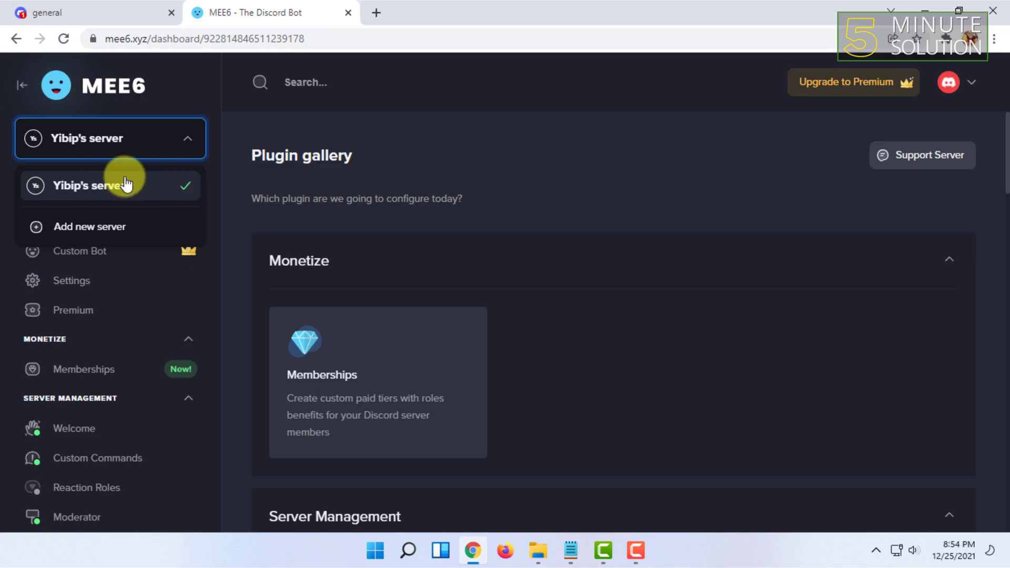
{"action": "left_click", "coordinate": [21, 85]}
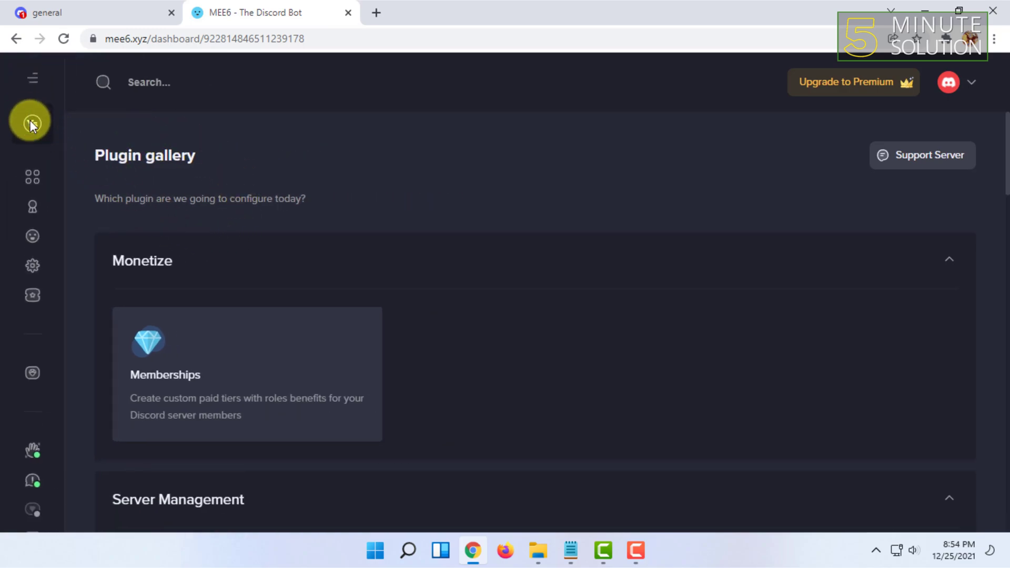
{"action": "left_click", "coordinate": [30, 122]}
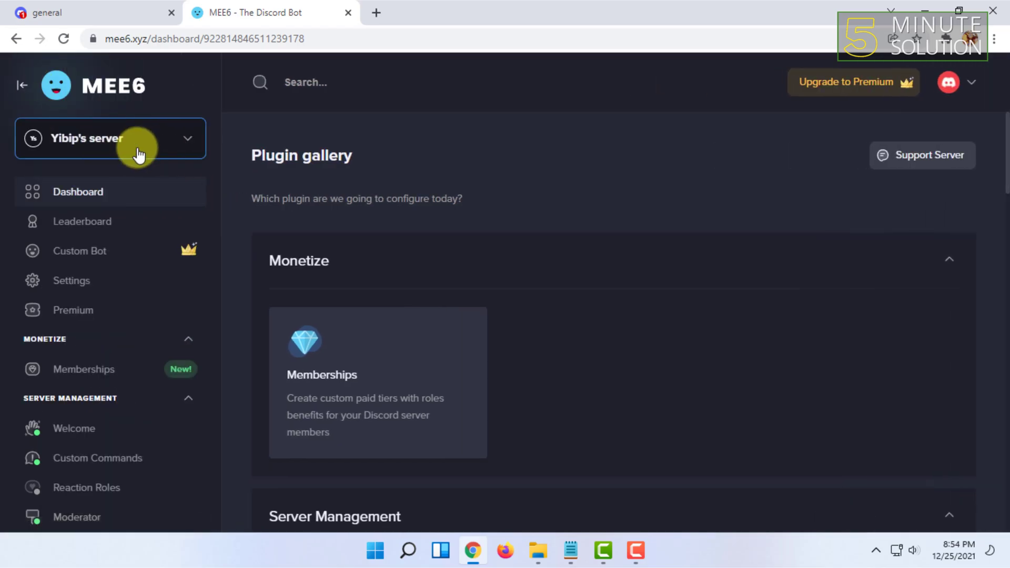
{"action": "mouse_move", "coordinate": [103, 192]}
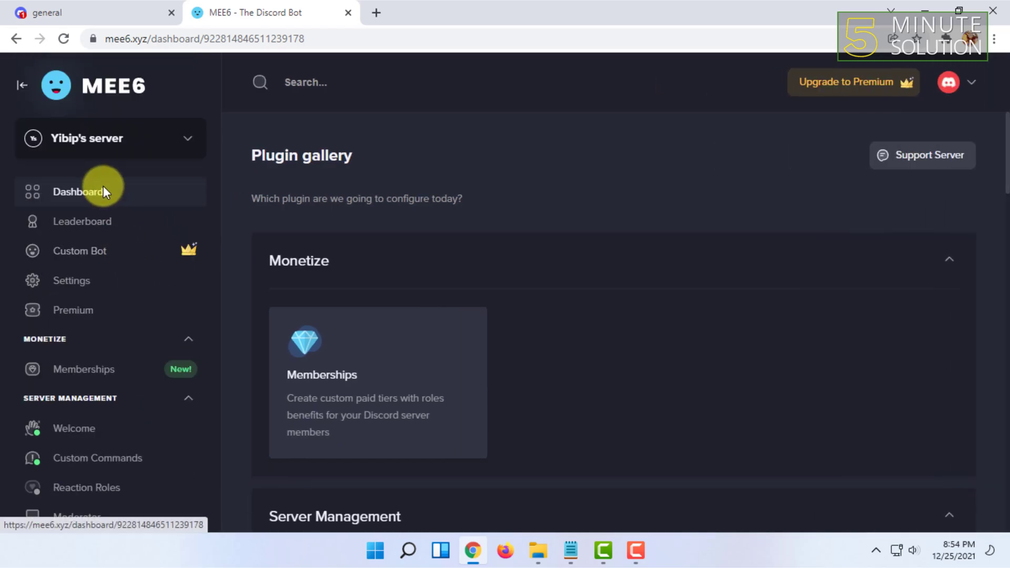
Scroll through MEE6's enabled plugins such as Embeds and Record.
{"action": "scroll", "scroll_direction": "down", "scroll_amount": 3}
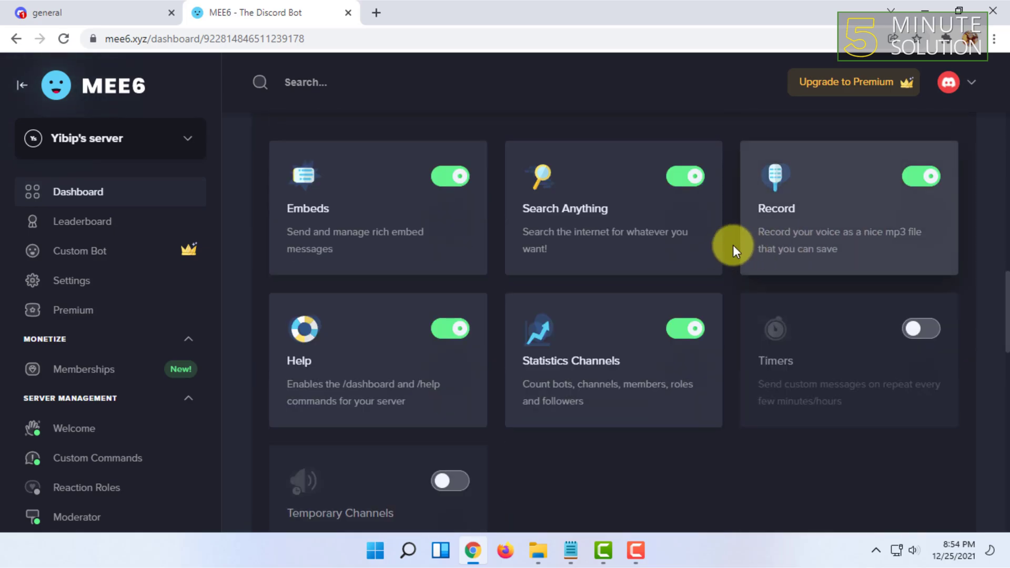
{"action": "scroll", "scroll_direction": "down", "scroll_amount": 3}
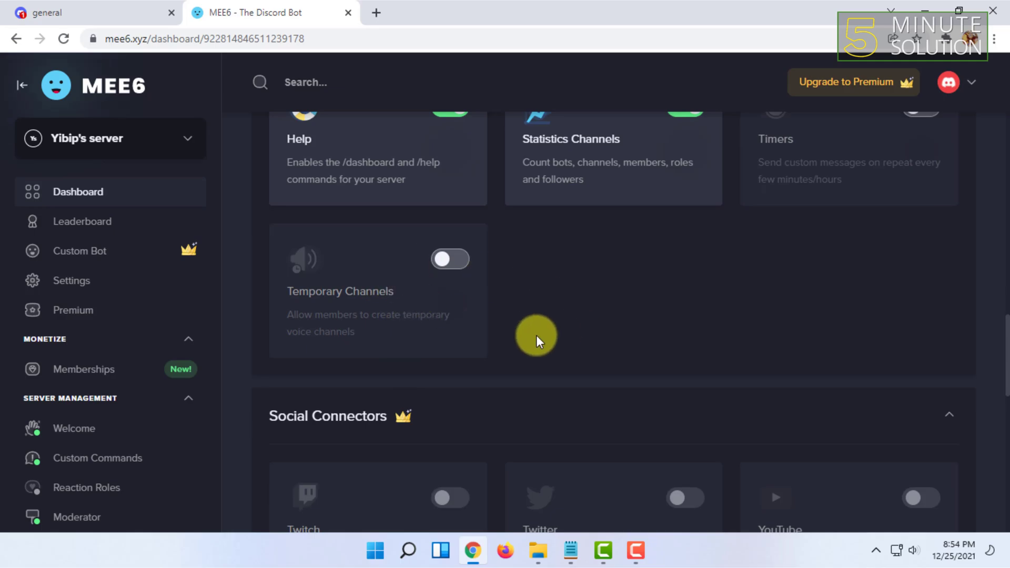
{"action": "scroll", "scroll_direction": "down", "scroll_amount": 3}
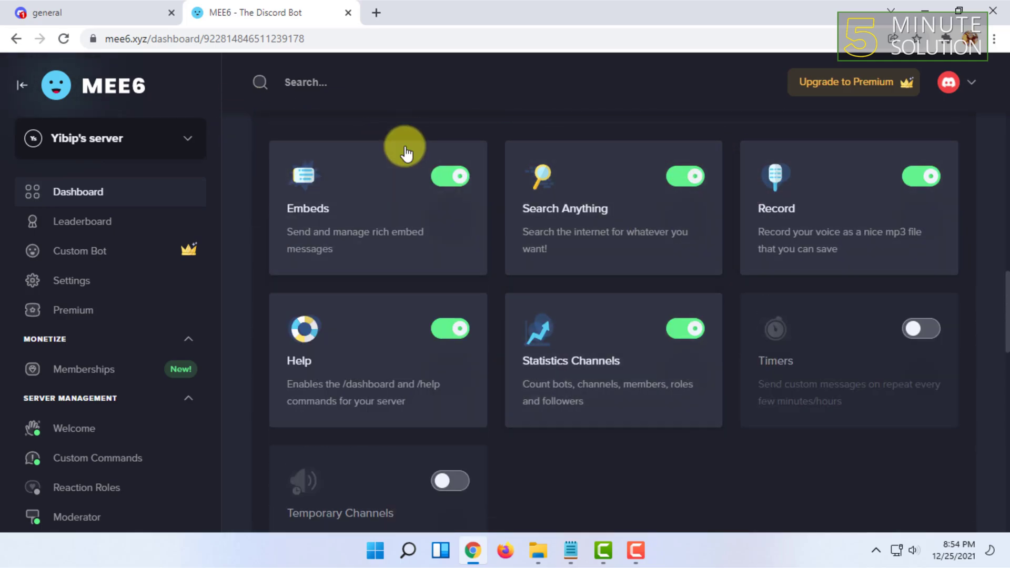
{"action": "scroll", "scroll_direction": "down", "scroll_amount": 3}
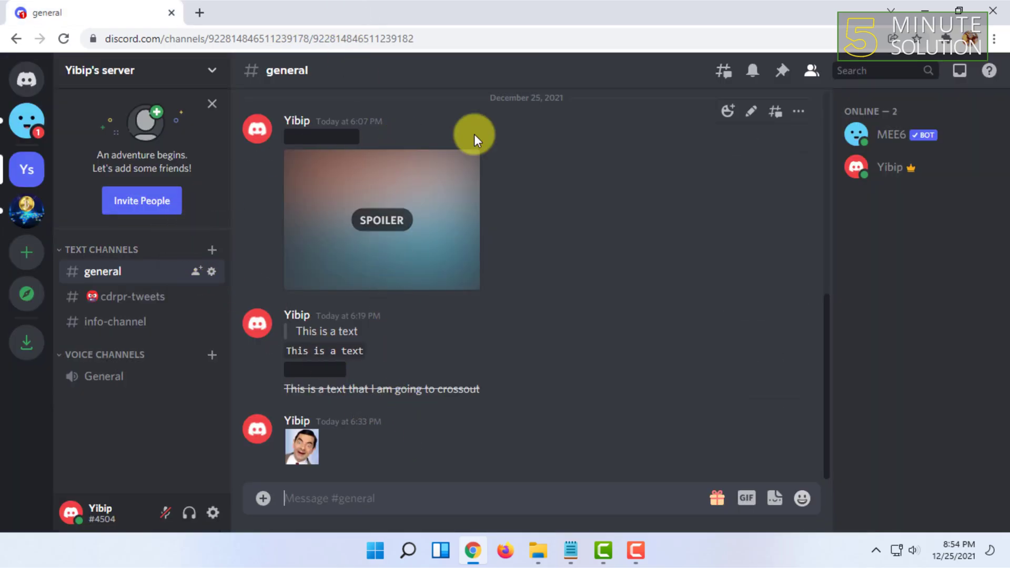
{"action": "mouse_move", "coordinate": [400, 497]}
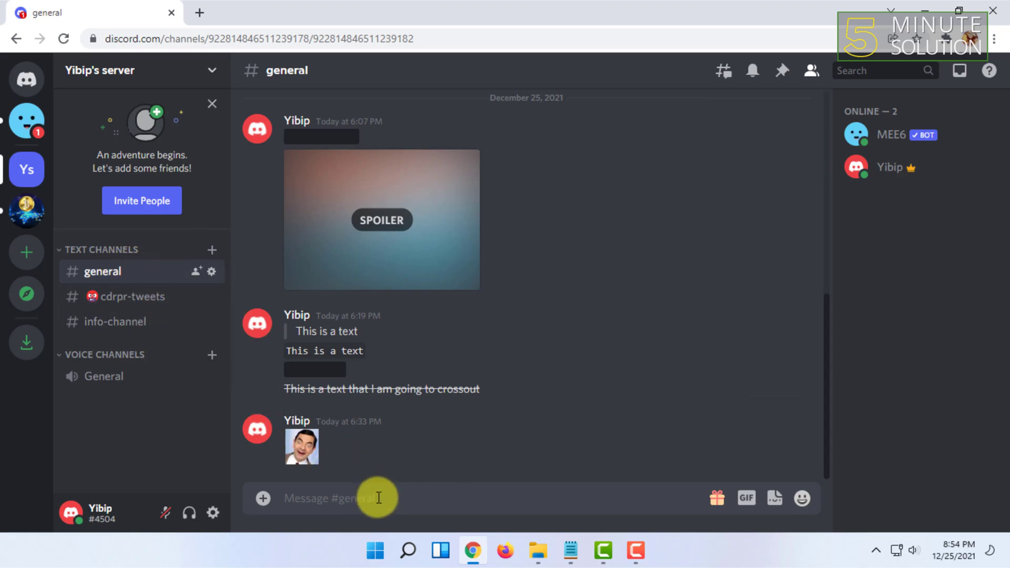
Send '!clear 10' in #general so MEE6 deletes the channel's messages.
{"action": "type", "text": "!"}
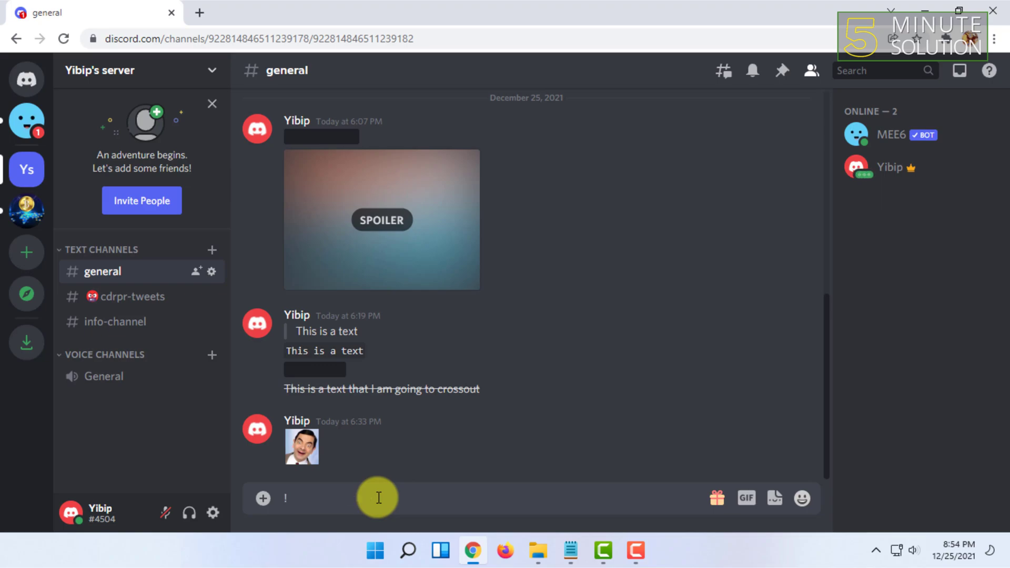
{"action": "type", "text": "c"}
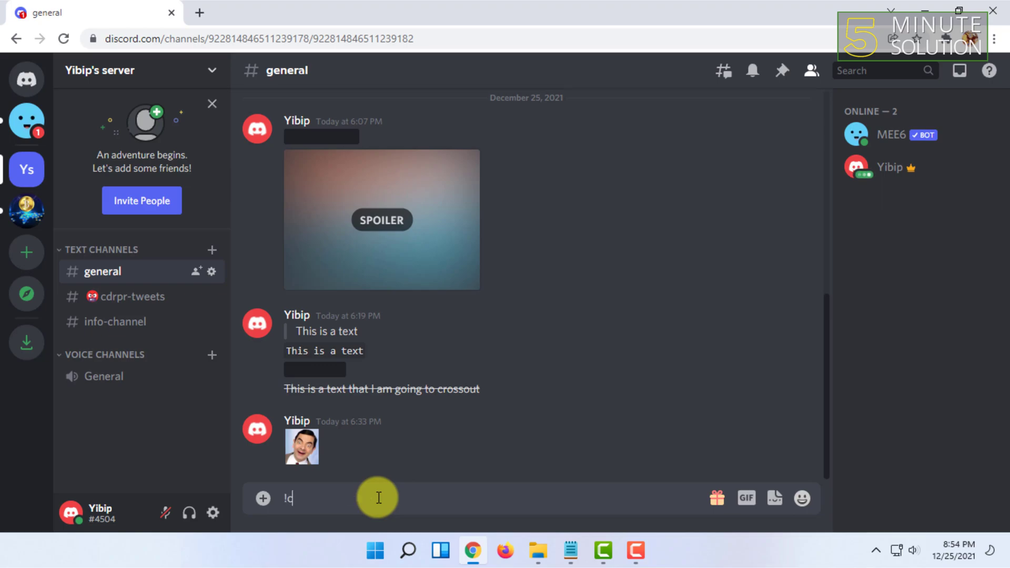
{"action": "type", "text": "lea"}
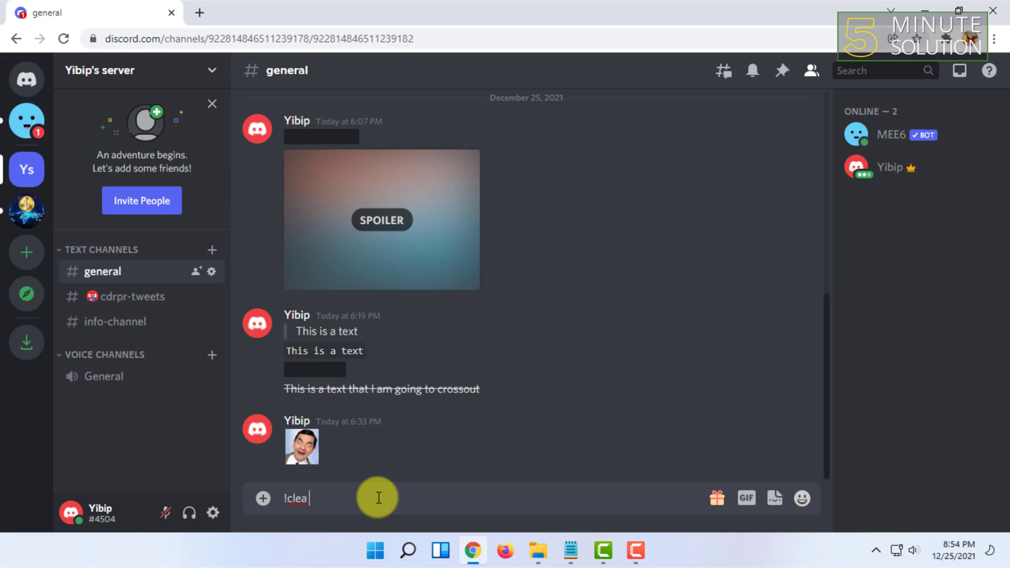
{"action": "type", "text": "r"}
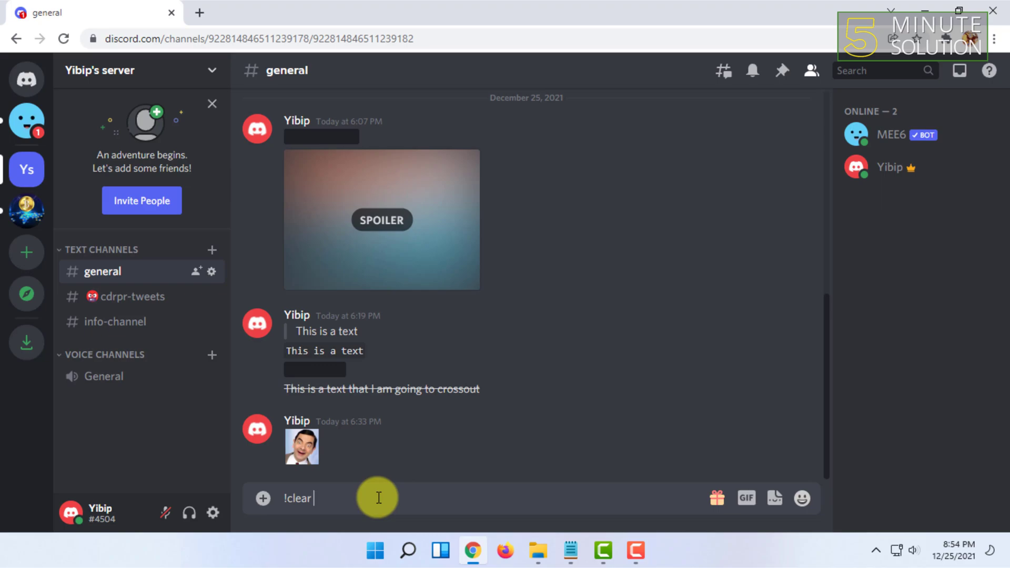
{"action": "type", "text": "10"}
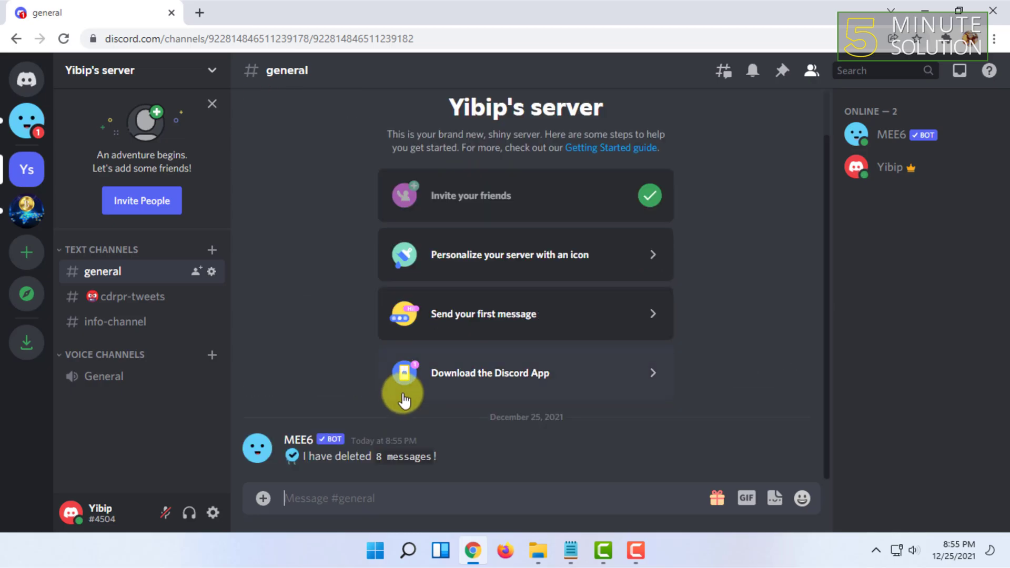
{"action": "mouse_move", "coordinate": [298, 447]}
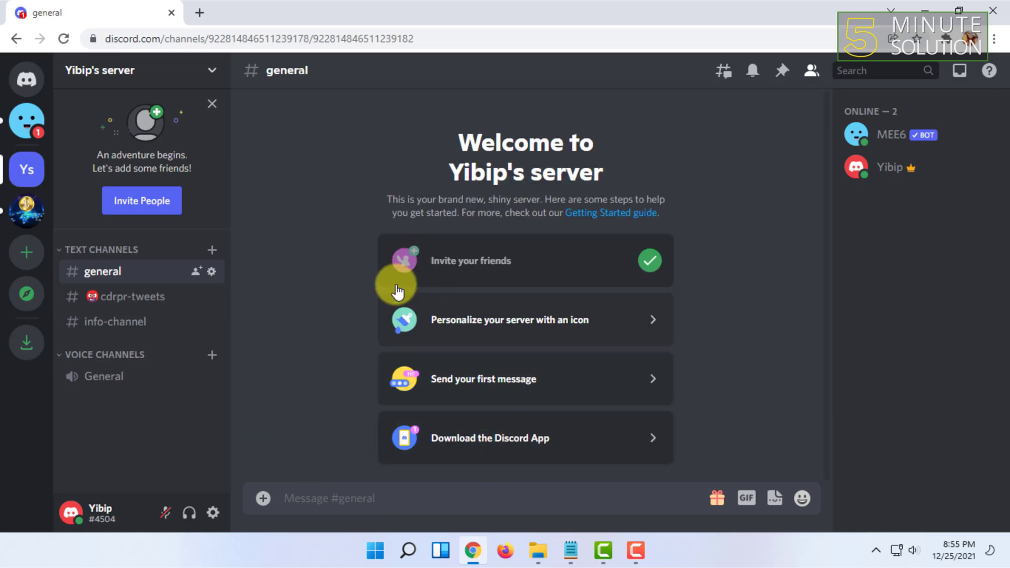
{"action": "mouse_move", "coordinate": [360, 300]}
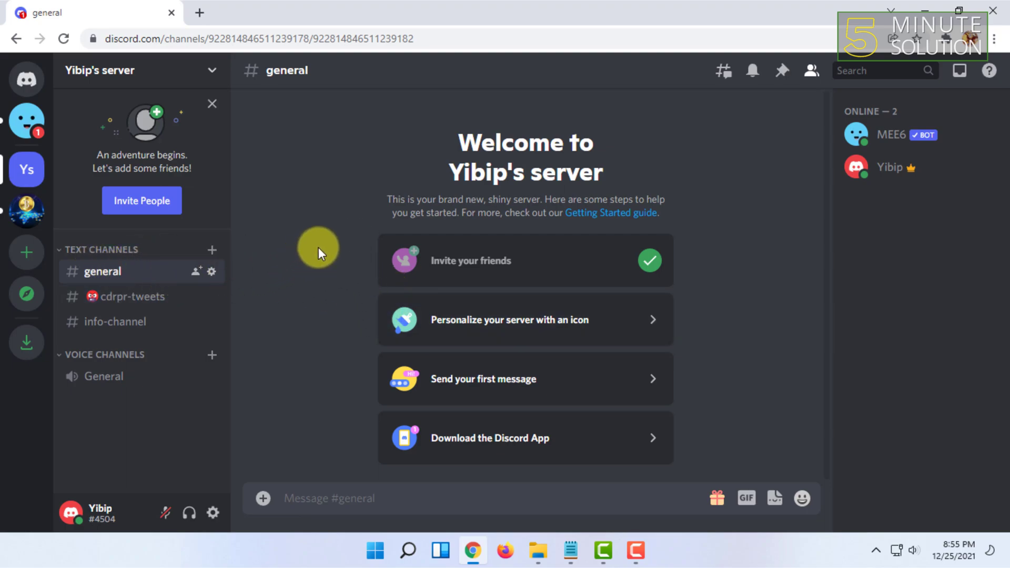
{"action": "mouse_move", "coordinate": [364, 243]}
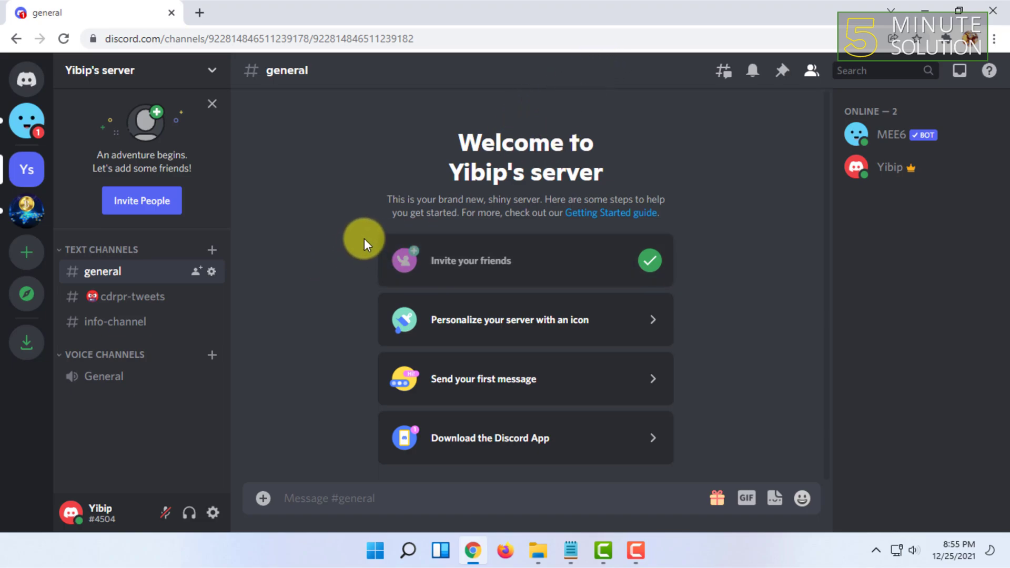